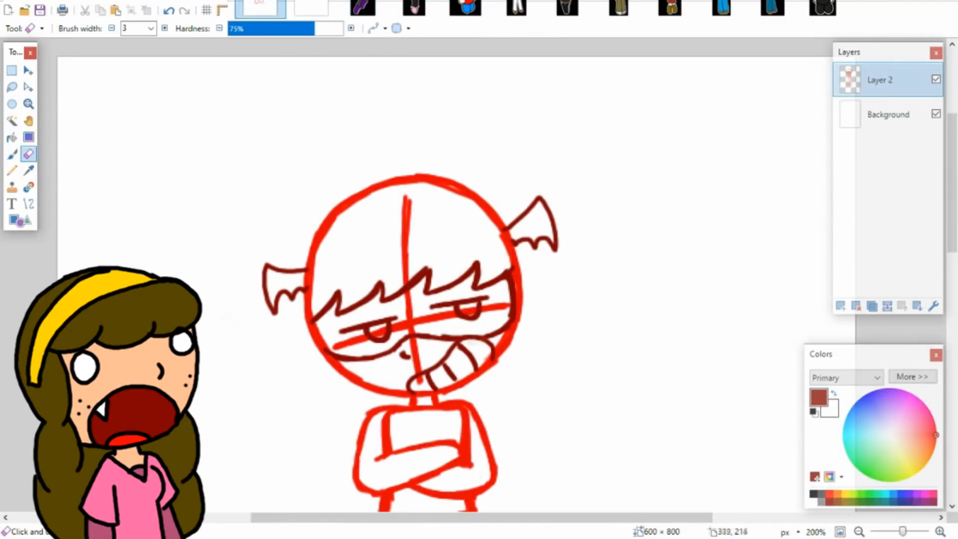
Step: Switch back to the Paintbrush and scroll the canvas to sketch the characters' bodies
click(11, 154)
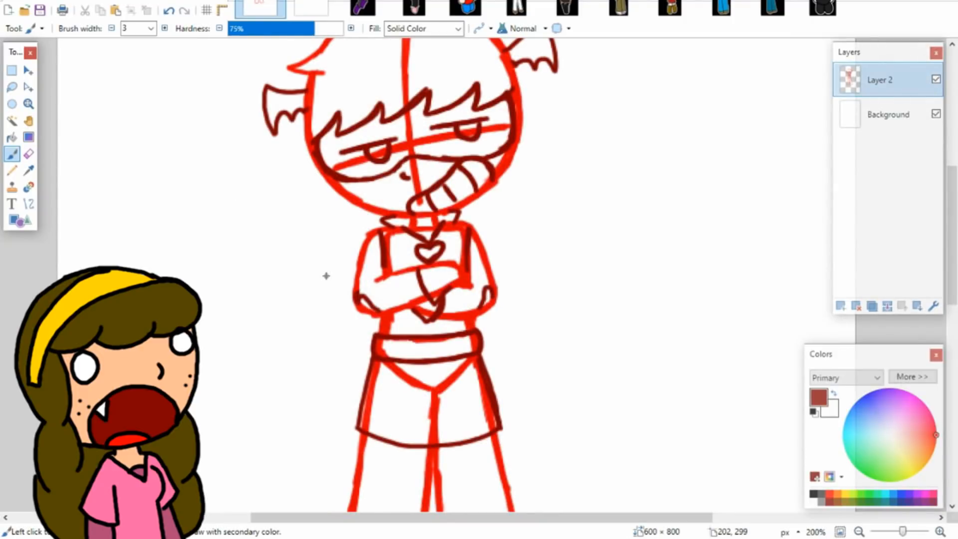
scroll(down, 3)
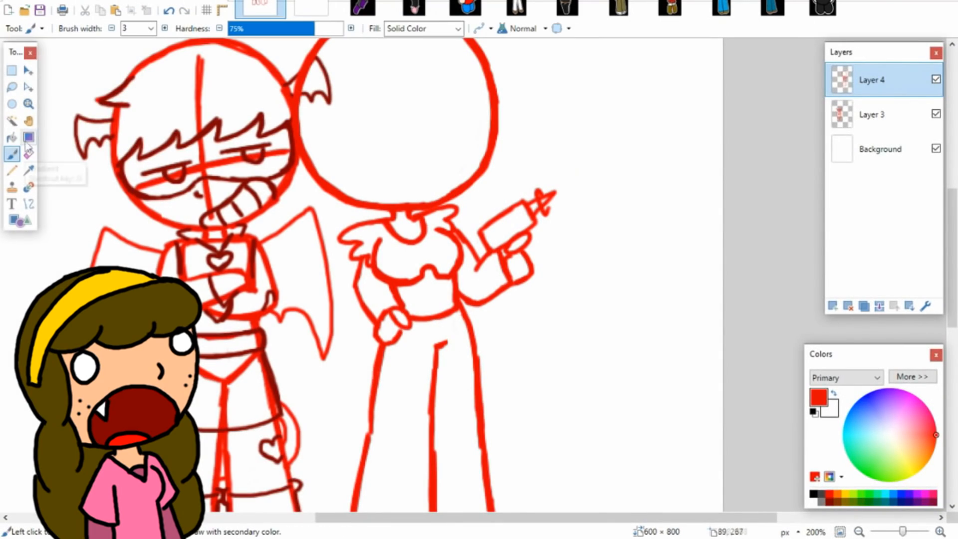
scroll(down, 3)
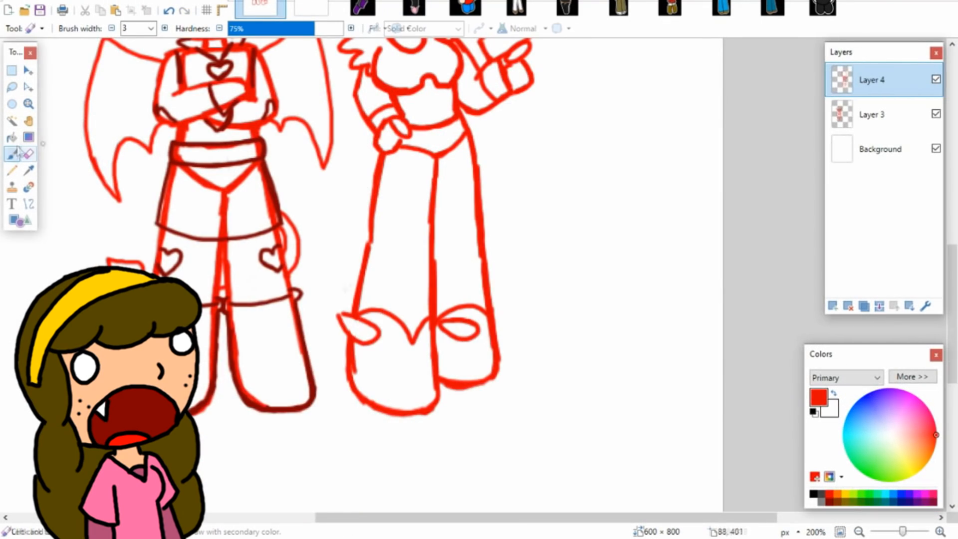